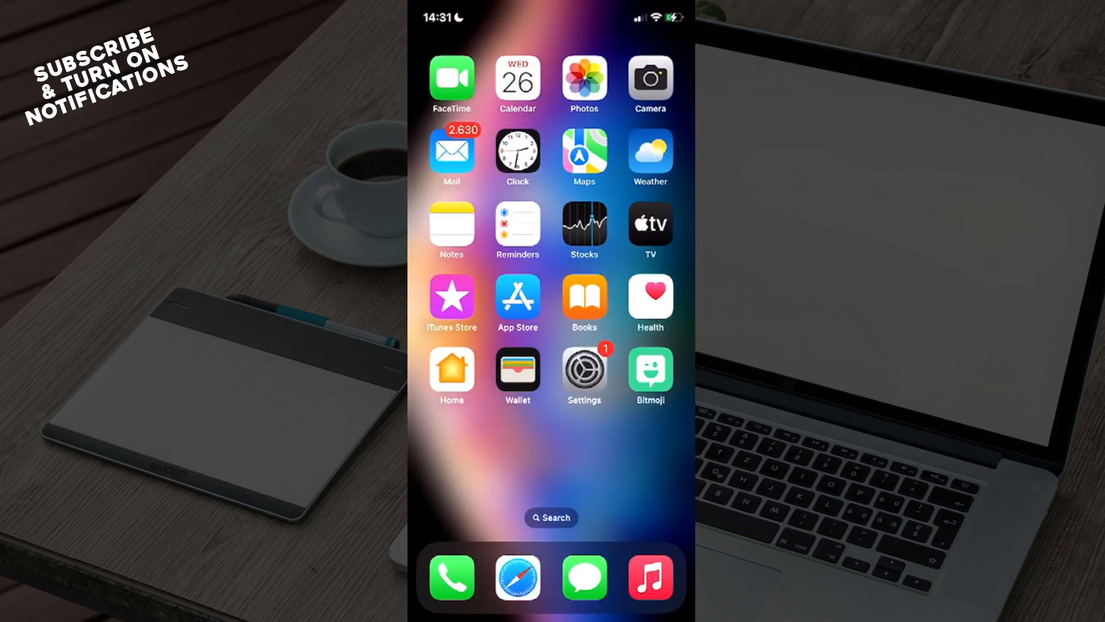
Reach the User center showing the account's profile details
scroll(left, 3)
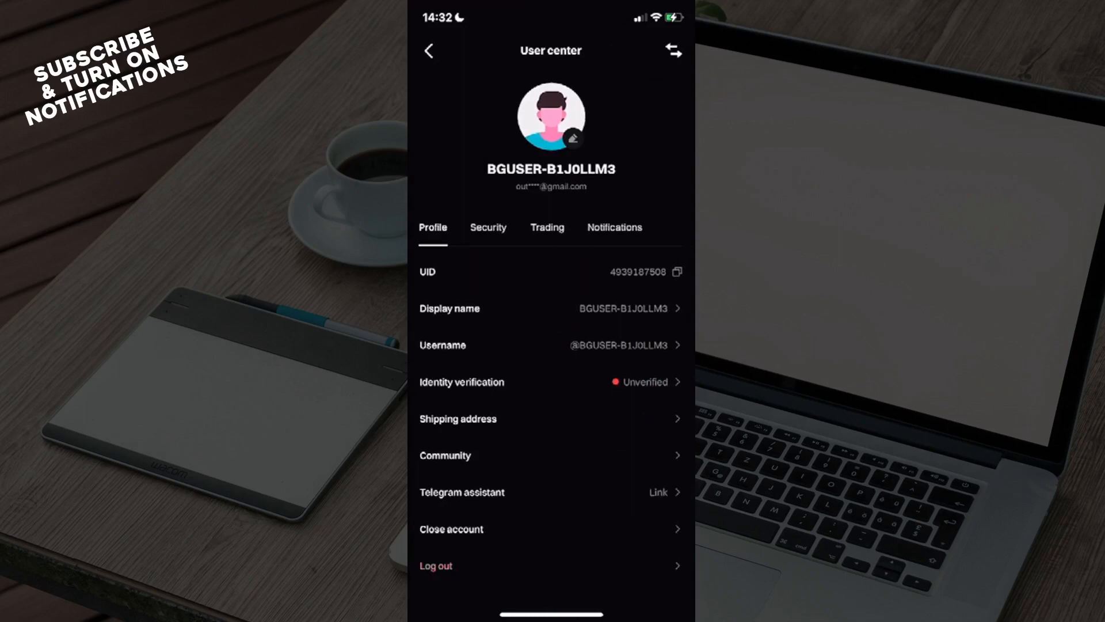
Switch the User center to its Security settings listing the Login password option
click(487, 227)
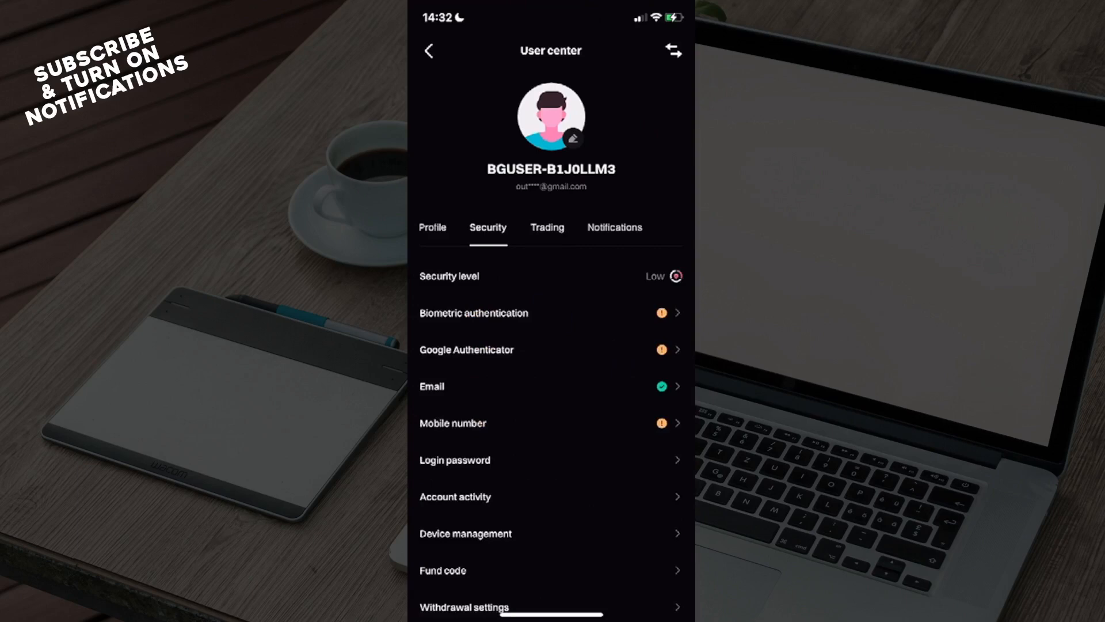
Revisit Profile and Security, then return to the account overview of quick access and services
click(432, 227)
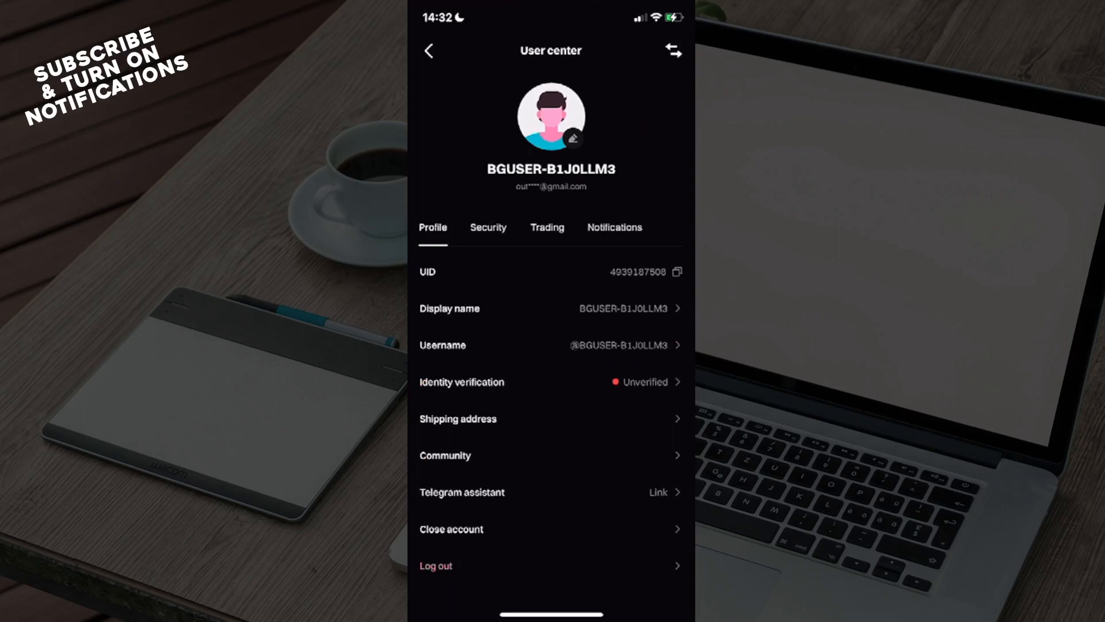
click(488, 227)
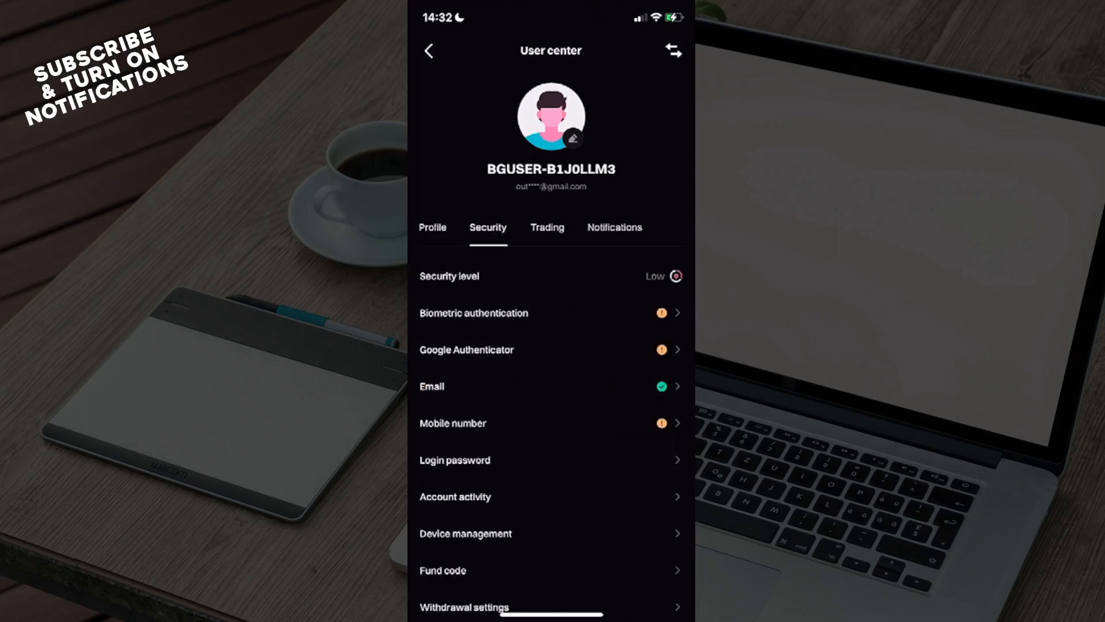
click(428, 50)
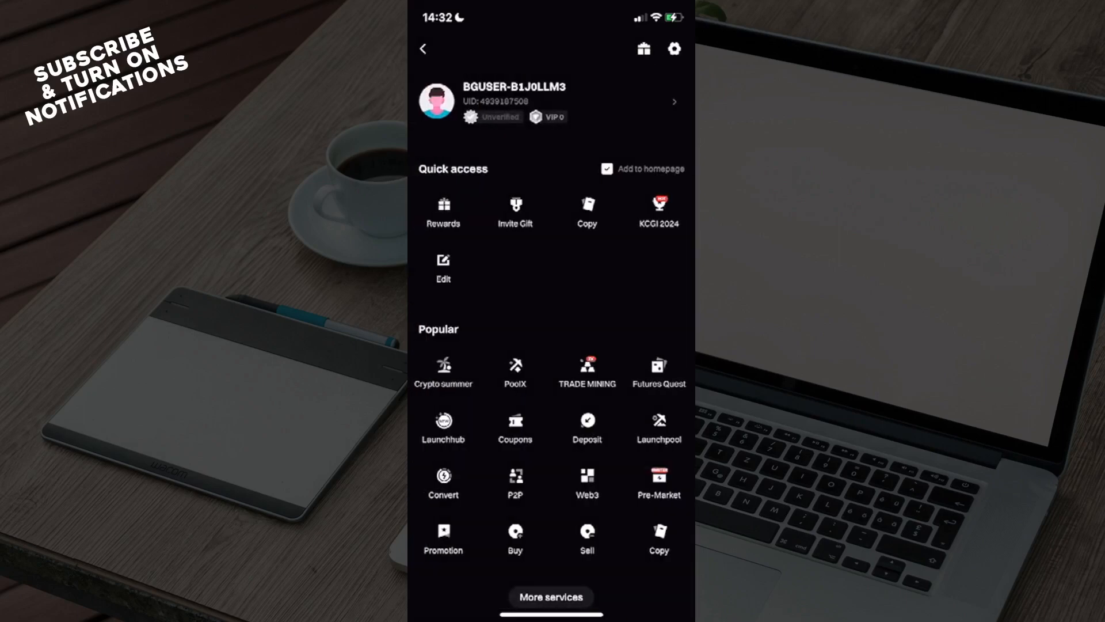